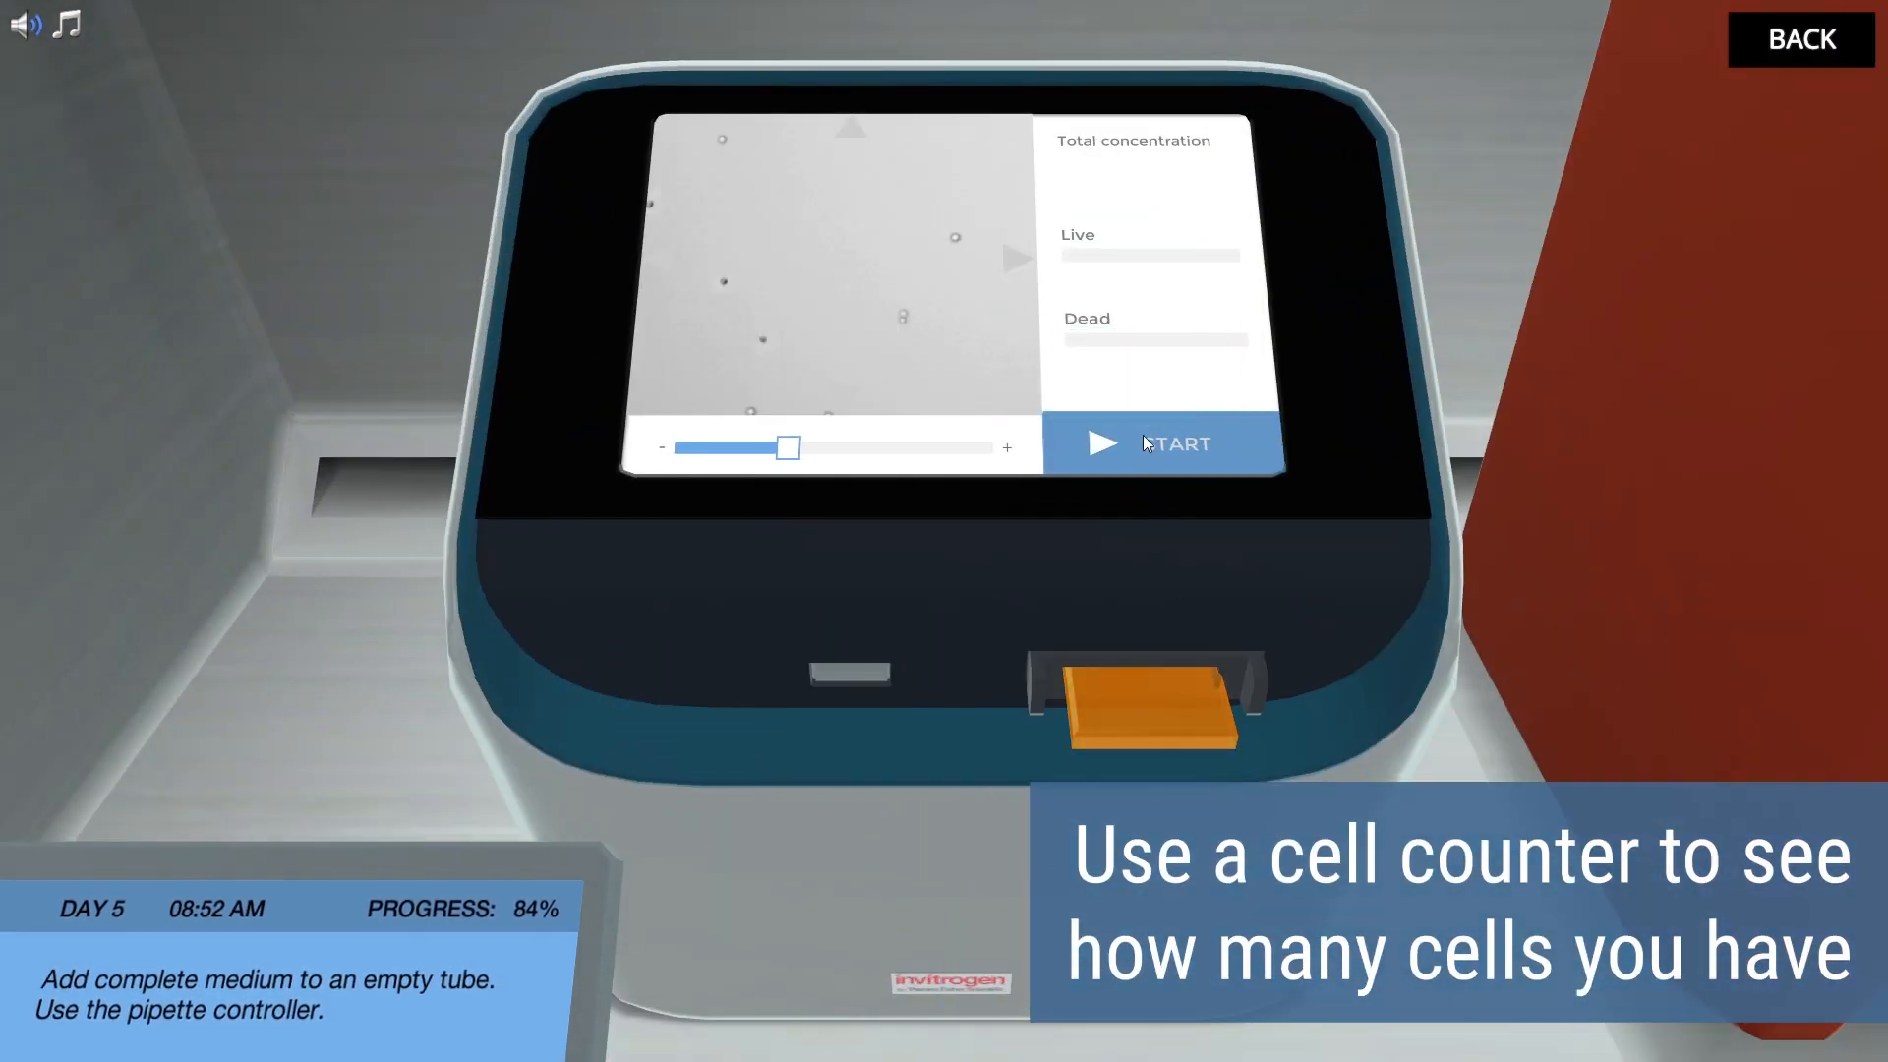
Start the cell count, then draw up PBS with the fresh serological pipette to wash the cells
{"action": "left_click", "coordinate": [1163, 442]}
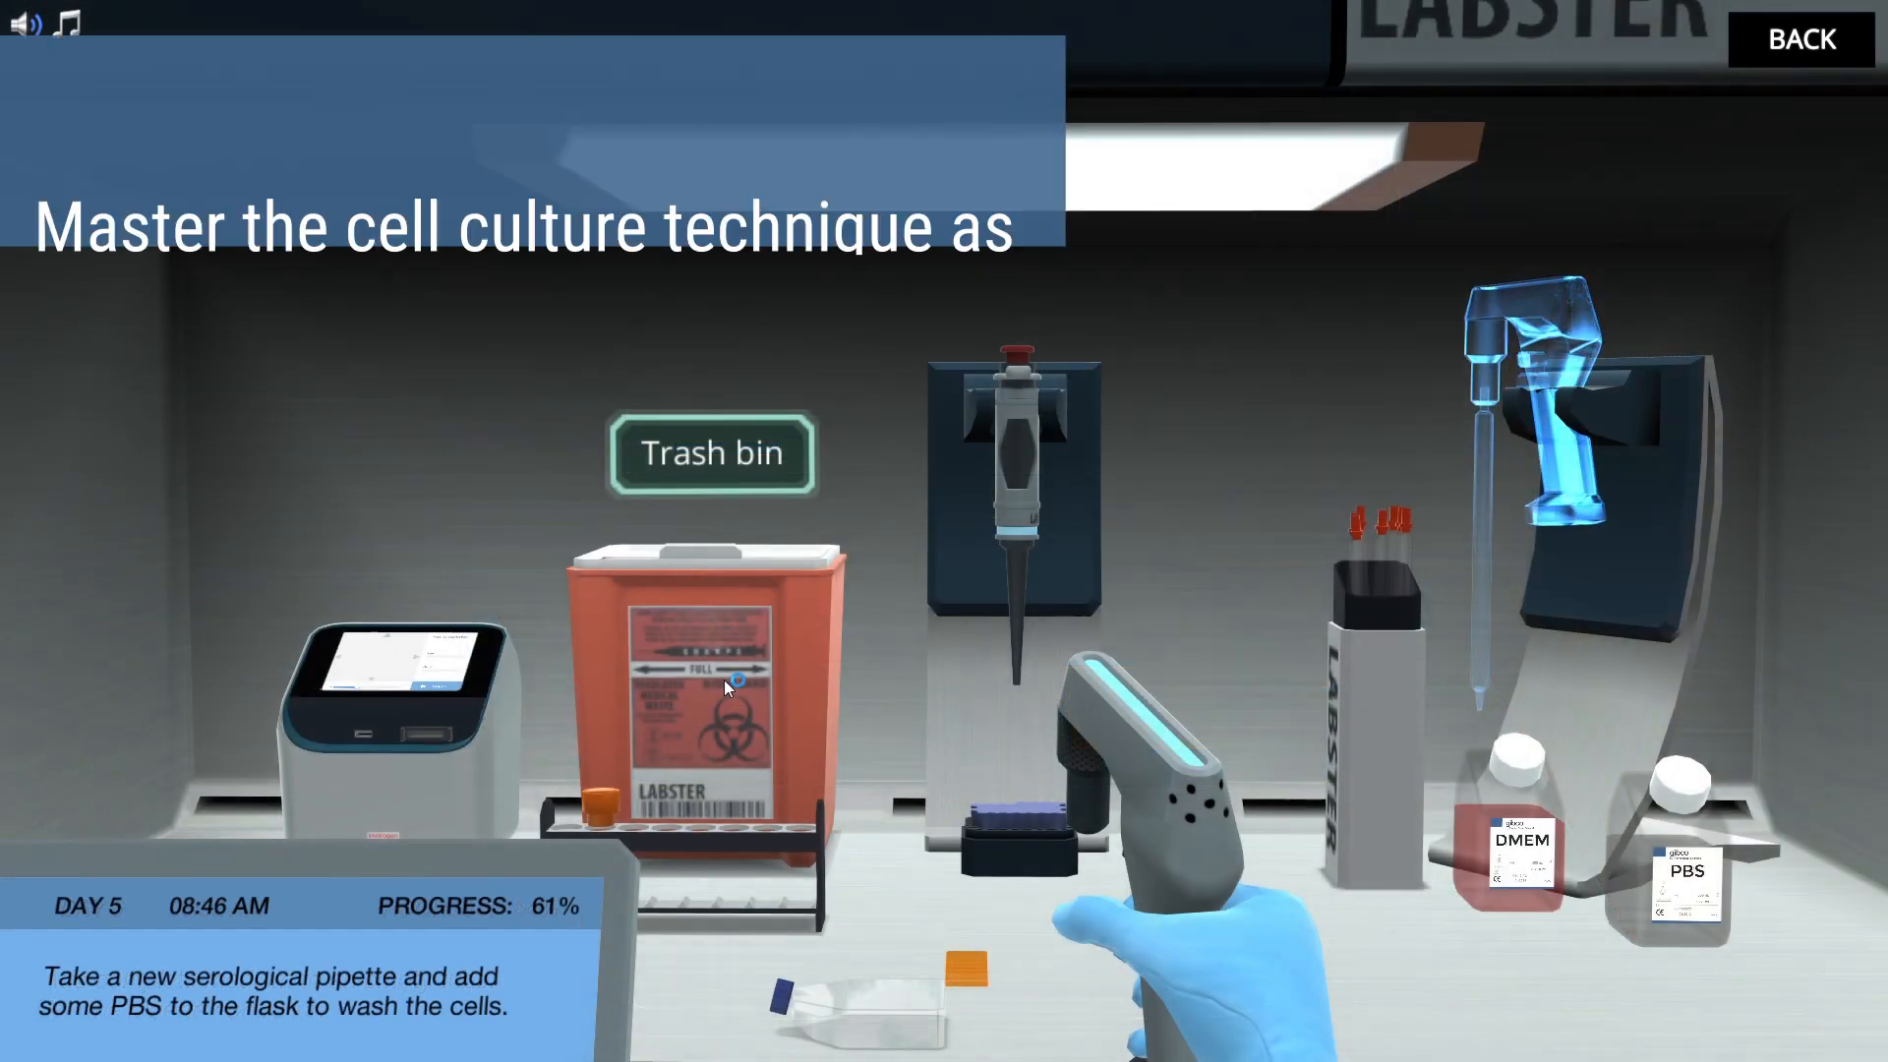
{"action": "mouse_move", "coordinate": [1390, 596]}
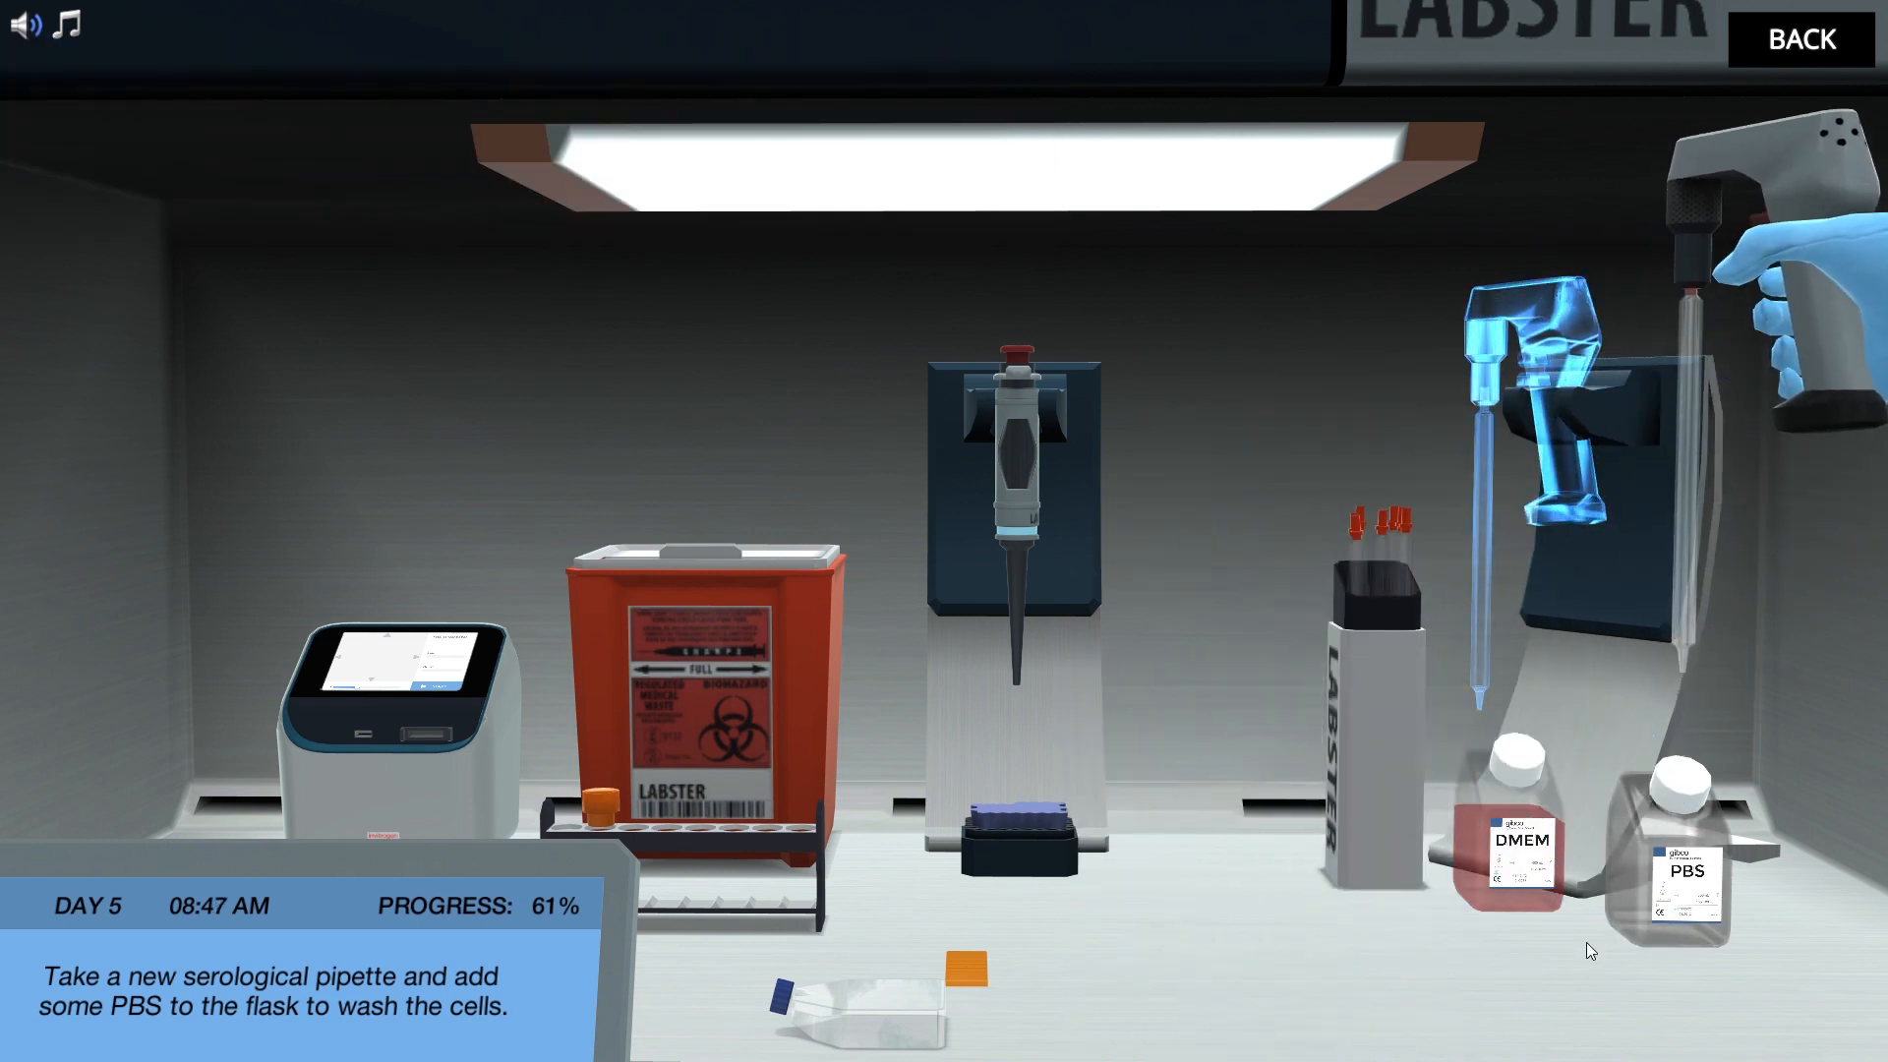
{"action": "left_click", "coordinate": [1666, 844]}
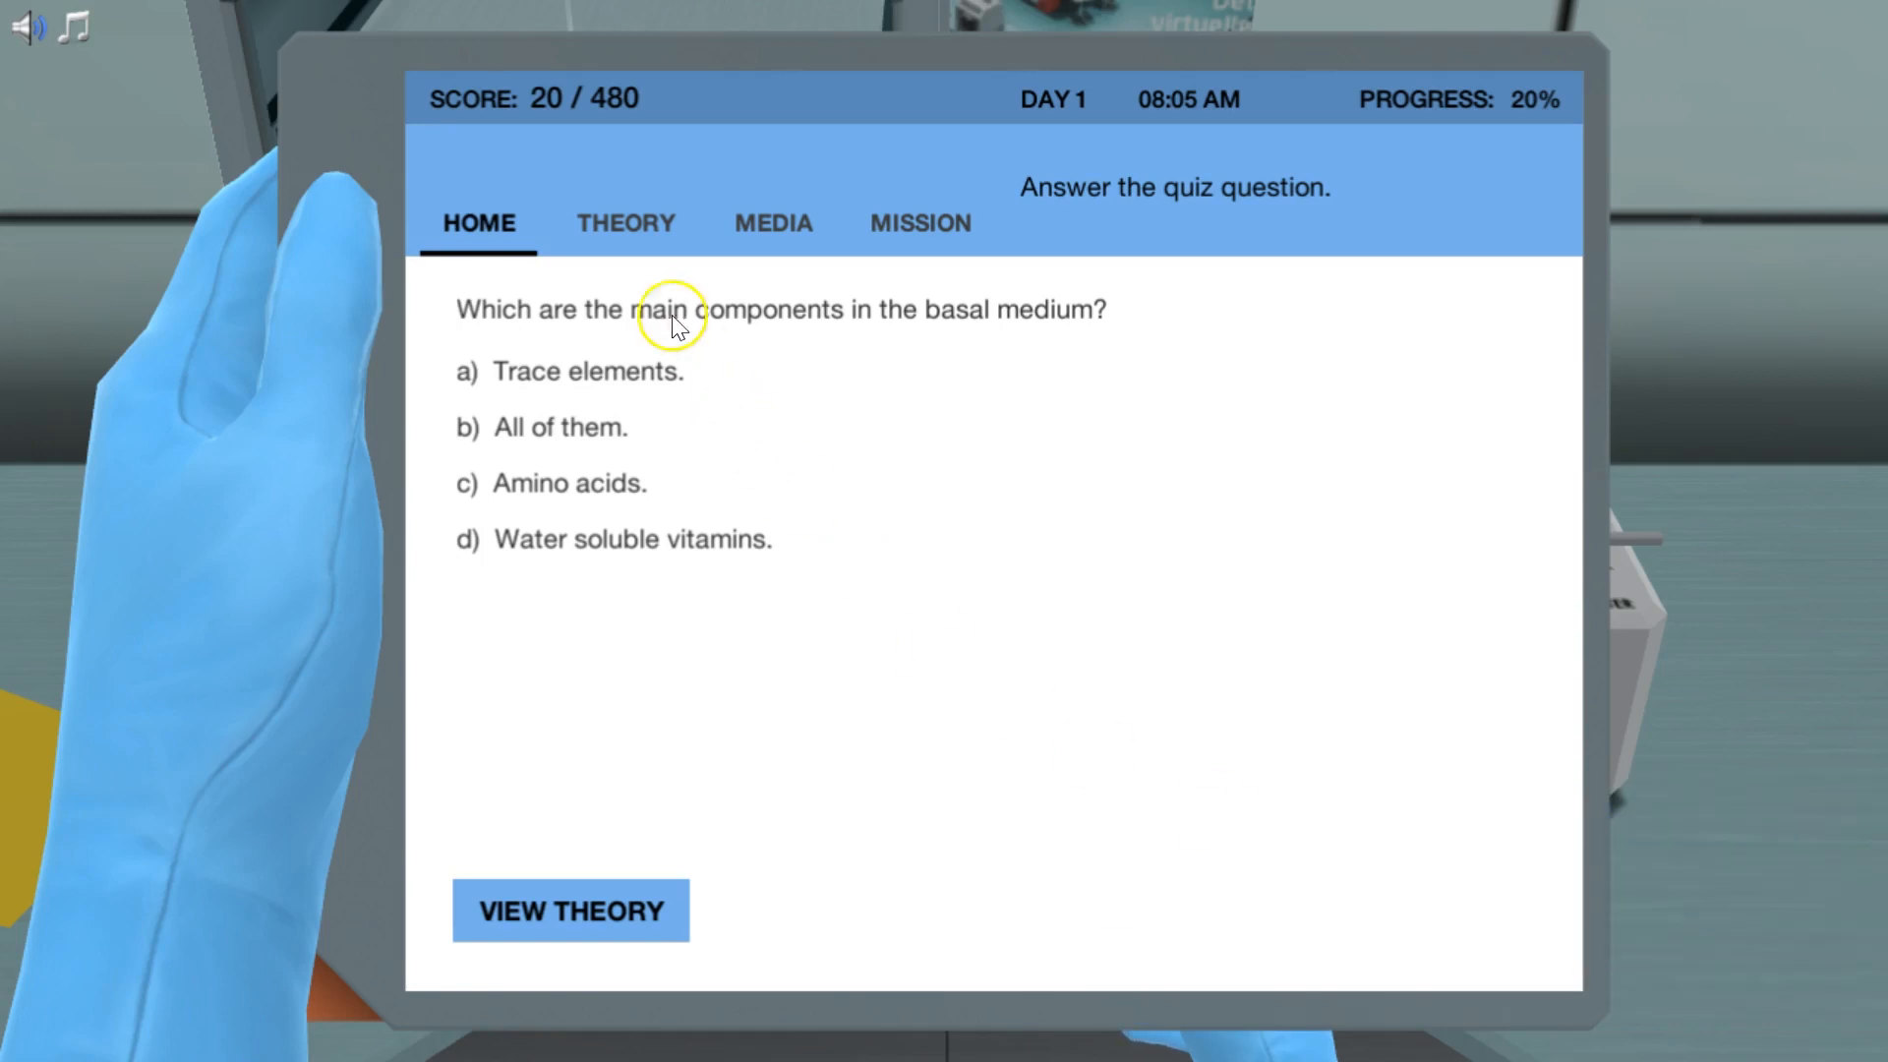
Read the Theory section on the tablet, then enlarge the Hazard symbols image in the Media gallery
{"action": "left_click", "coordinate": [625, 222]}
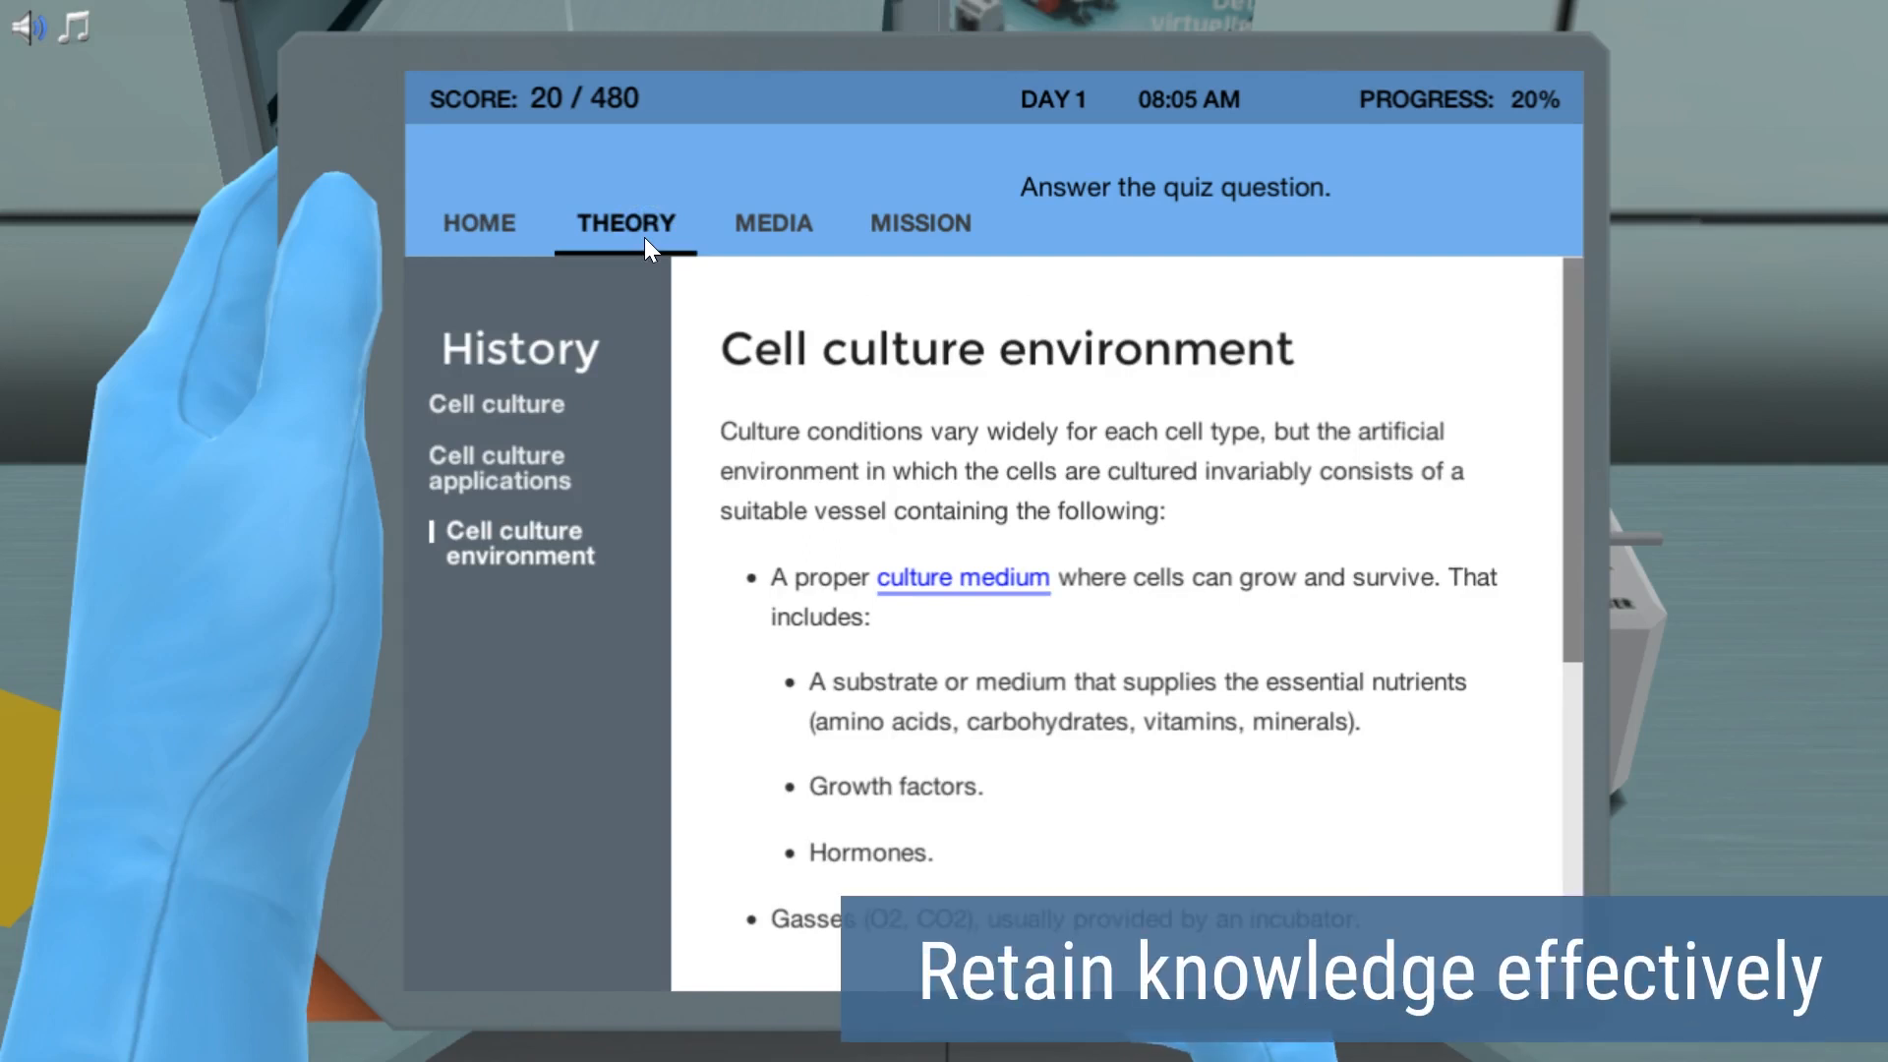
{"action": "left_click", "coordinate": [771, 222]}
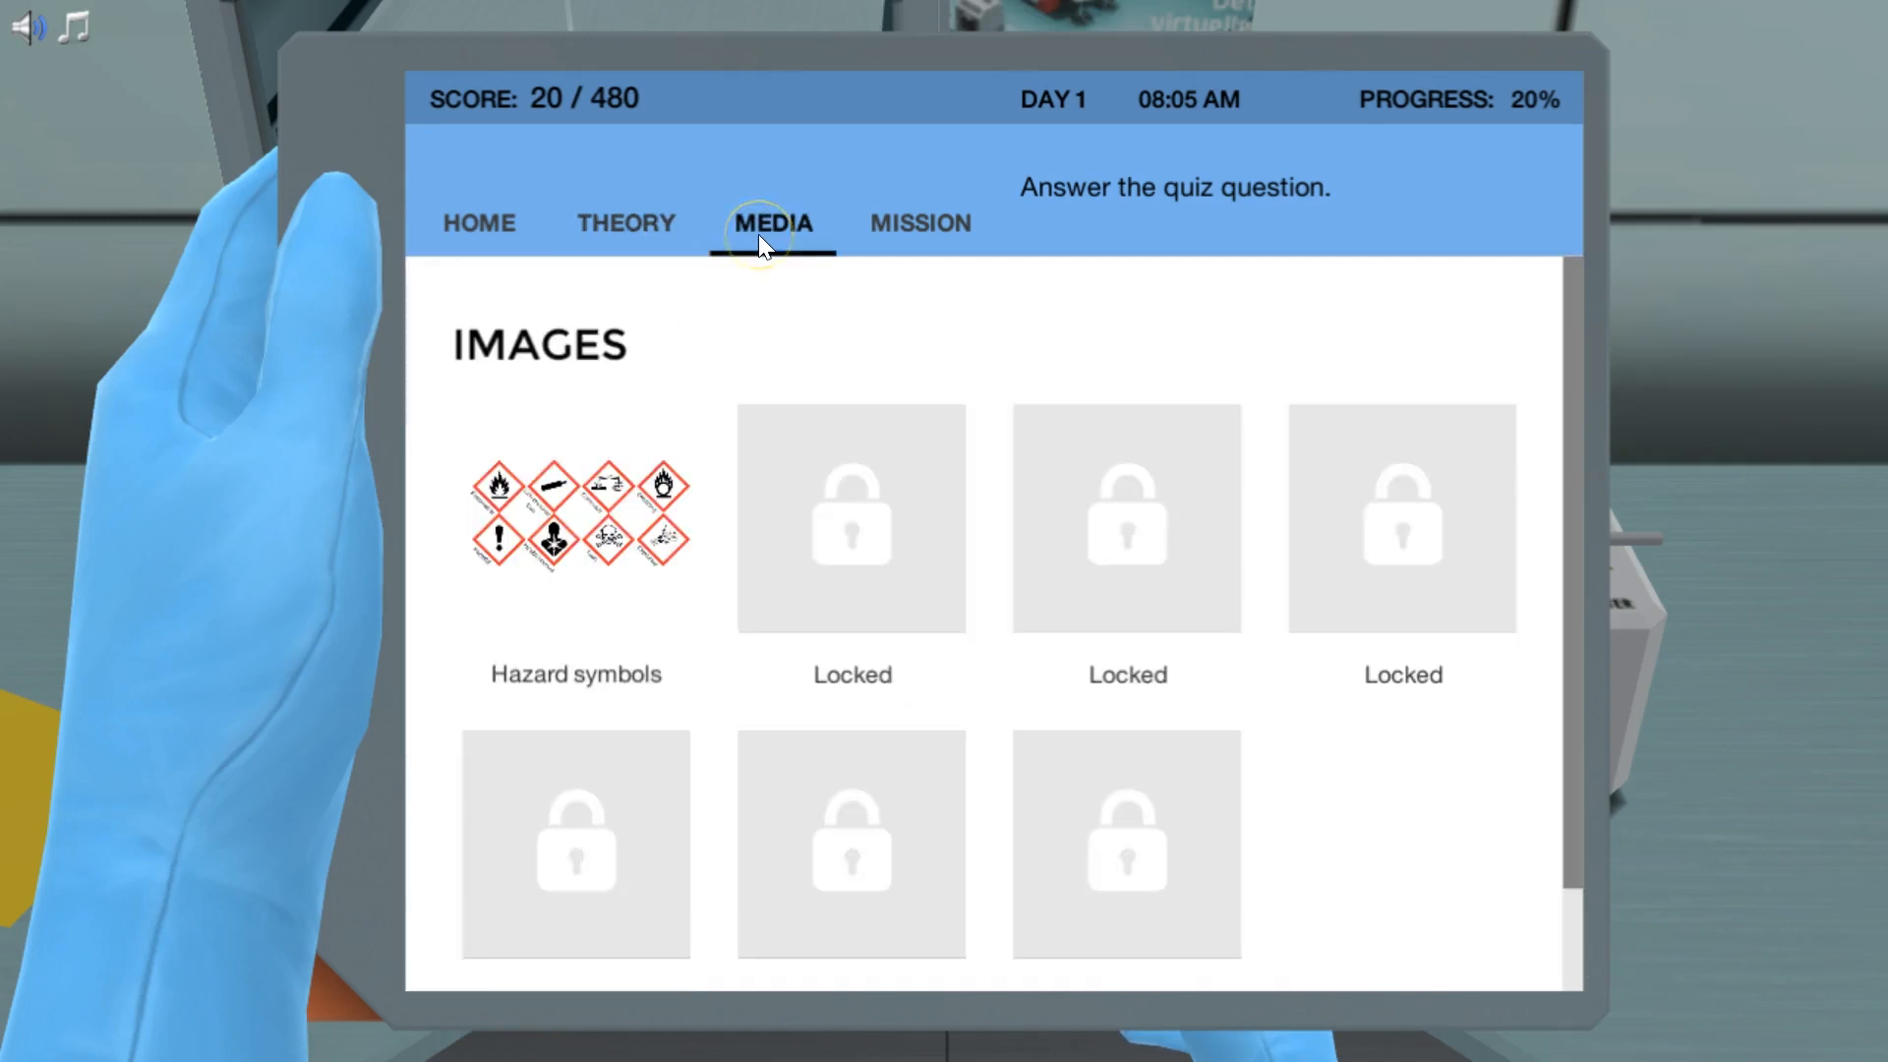
{"action": "mouse_move", "coordinate": [704, 370]}
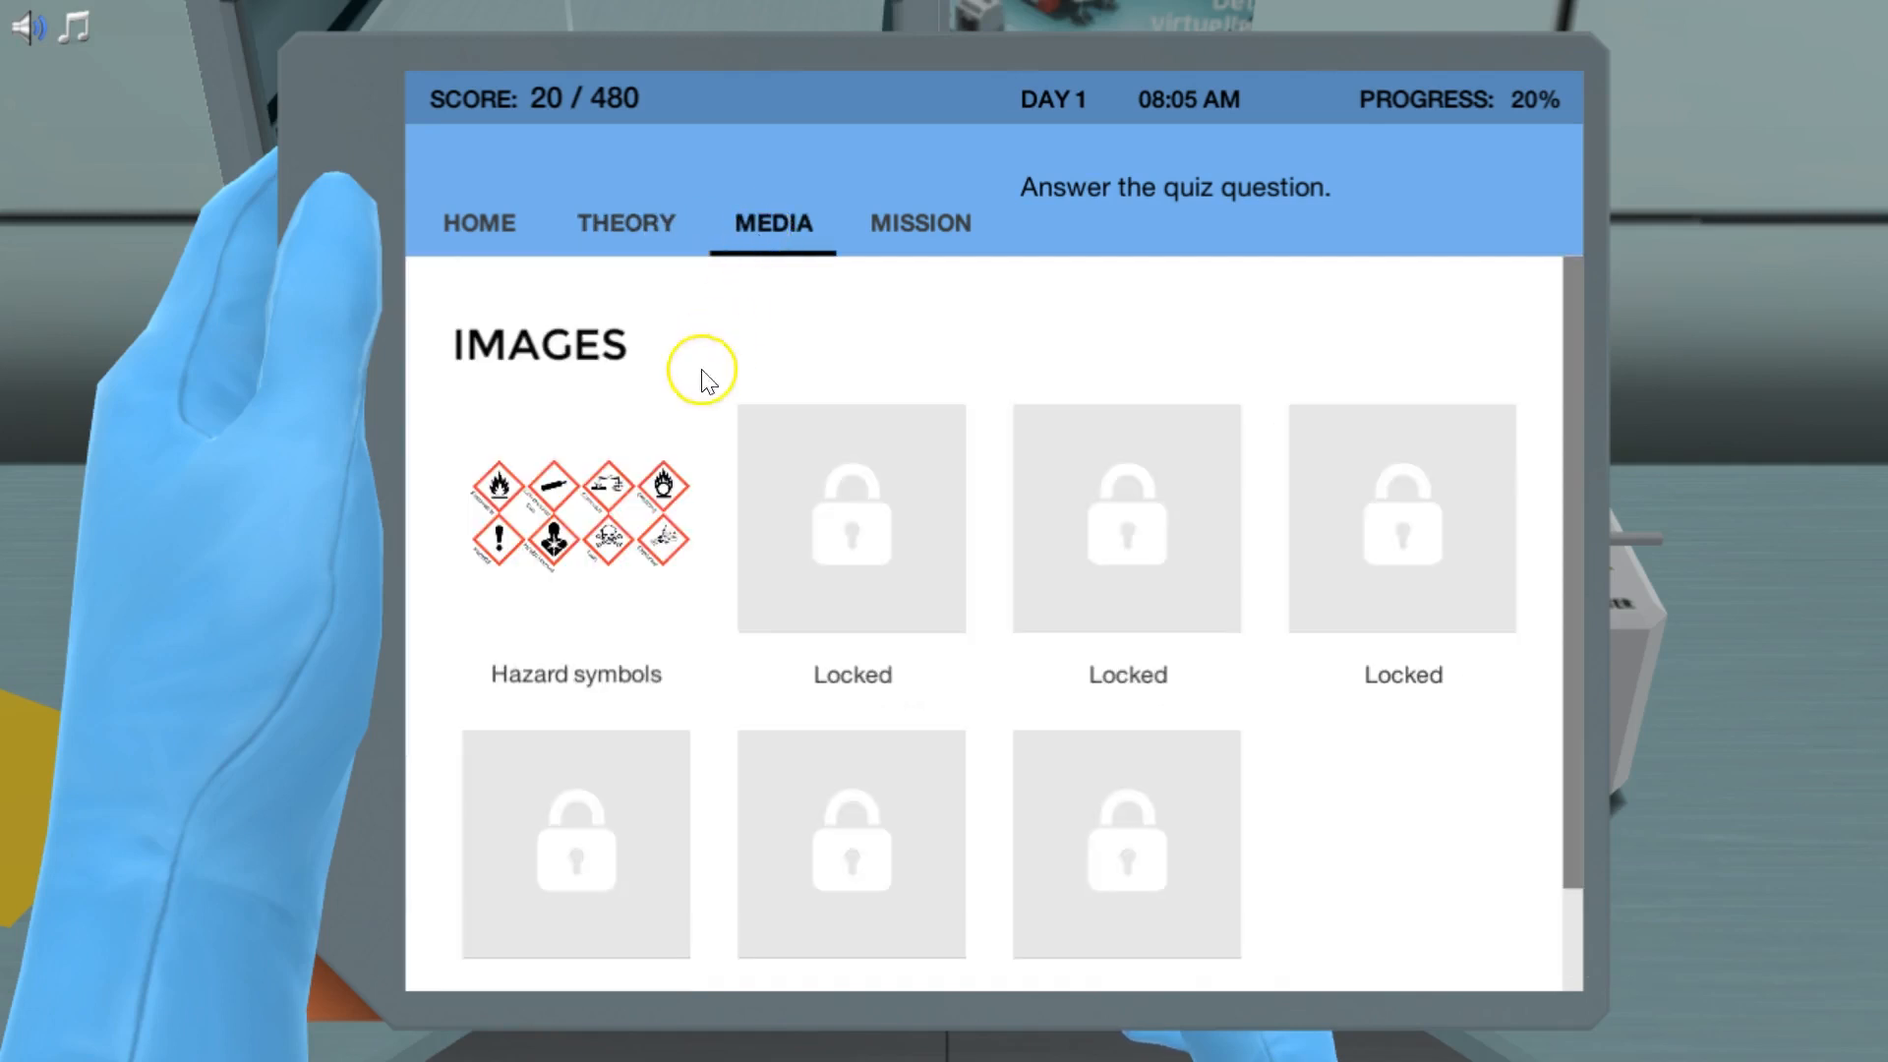
{"action": "left_click", "coordinate": [576, 516]}
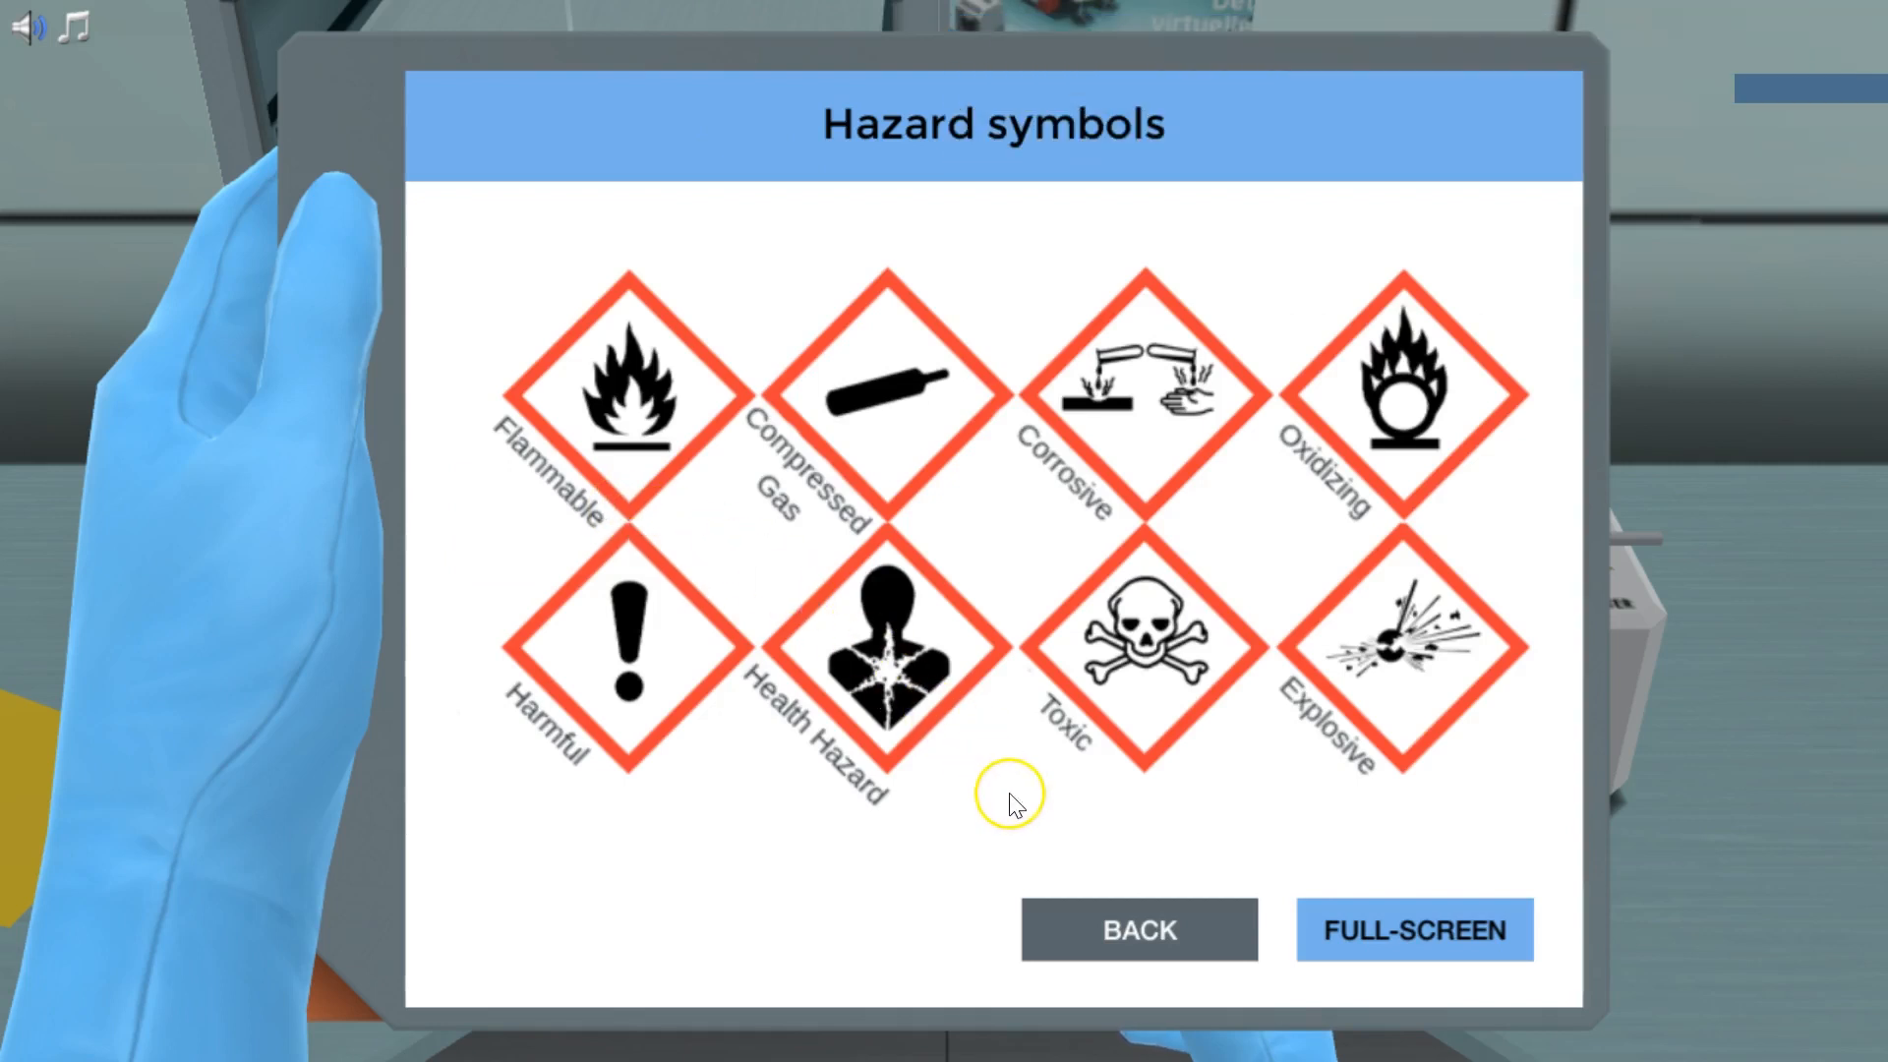
{"action": "mouse_move", "coordinate": [1106, 926]}
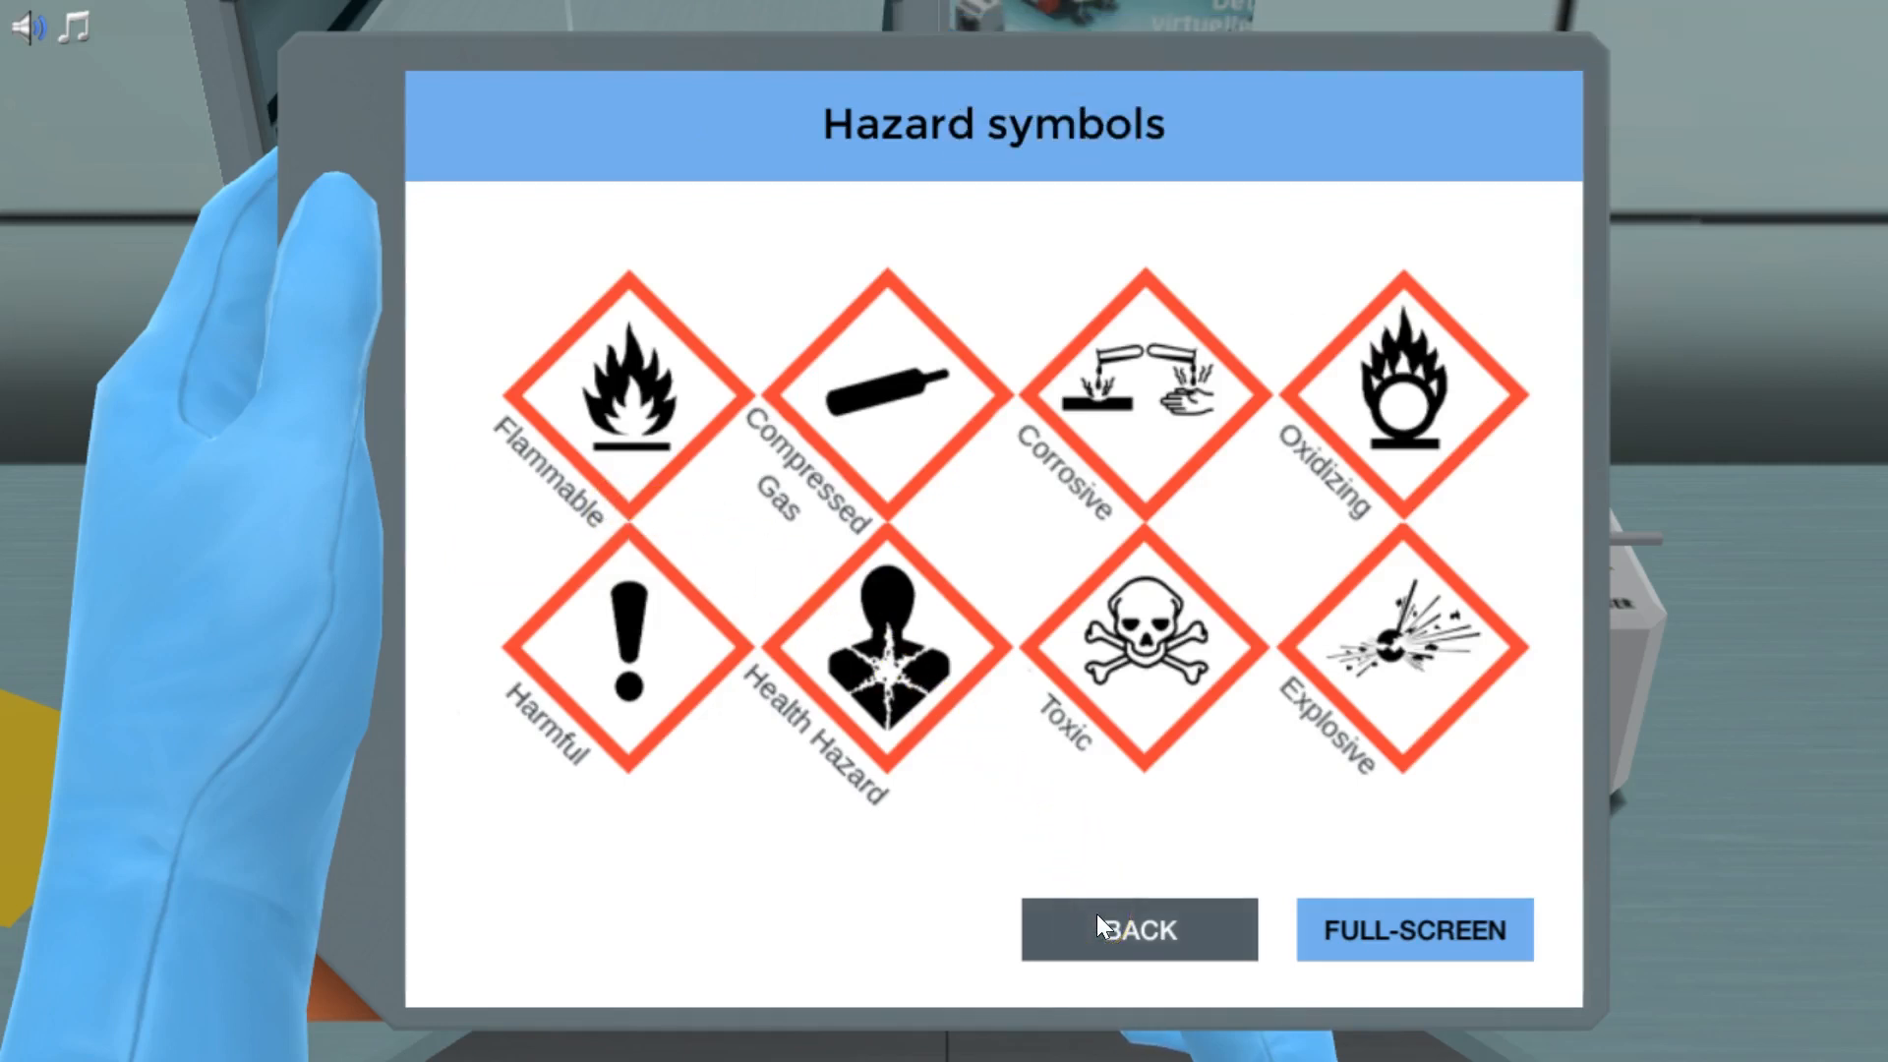
{"action": "left_click", "coordinate": [1136, 927]}
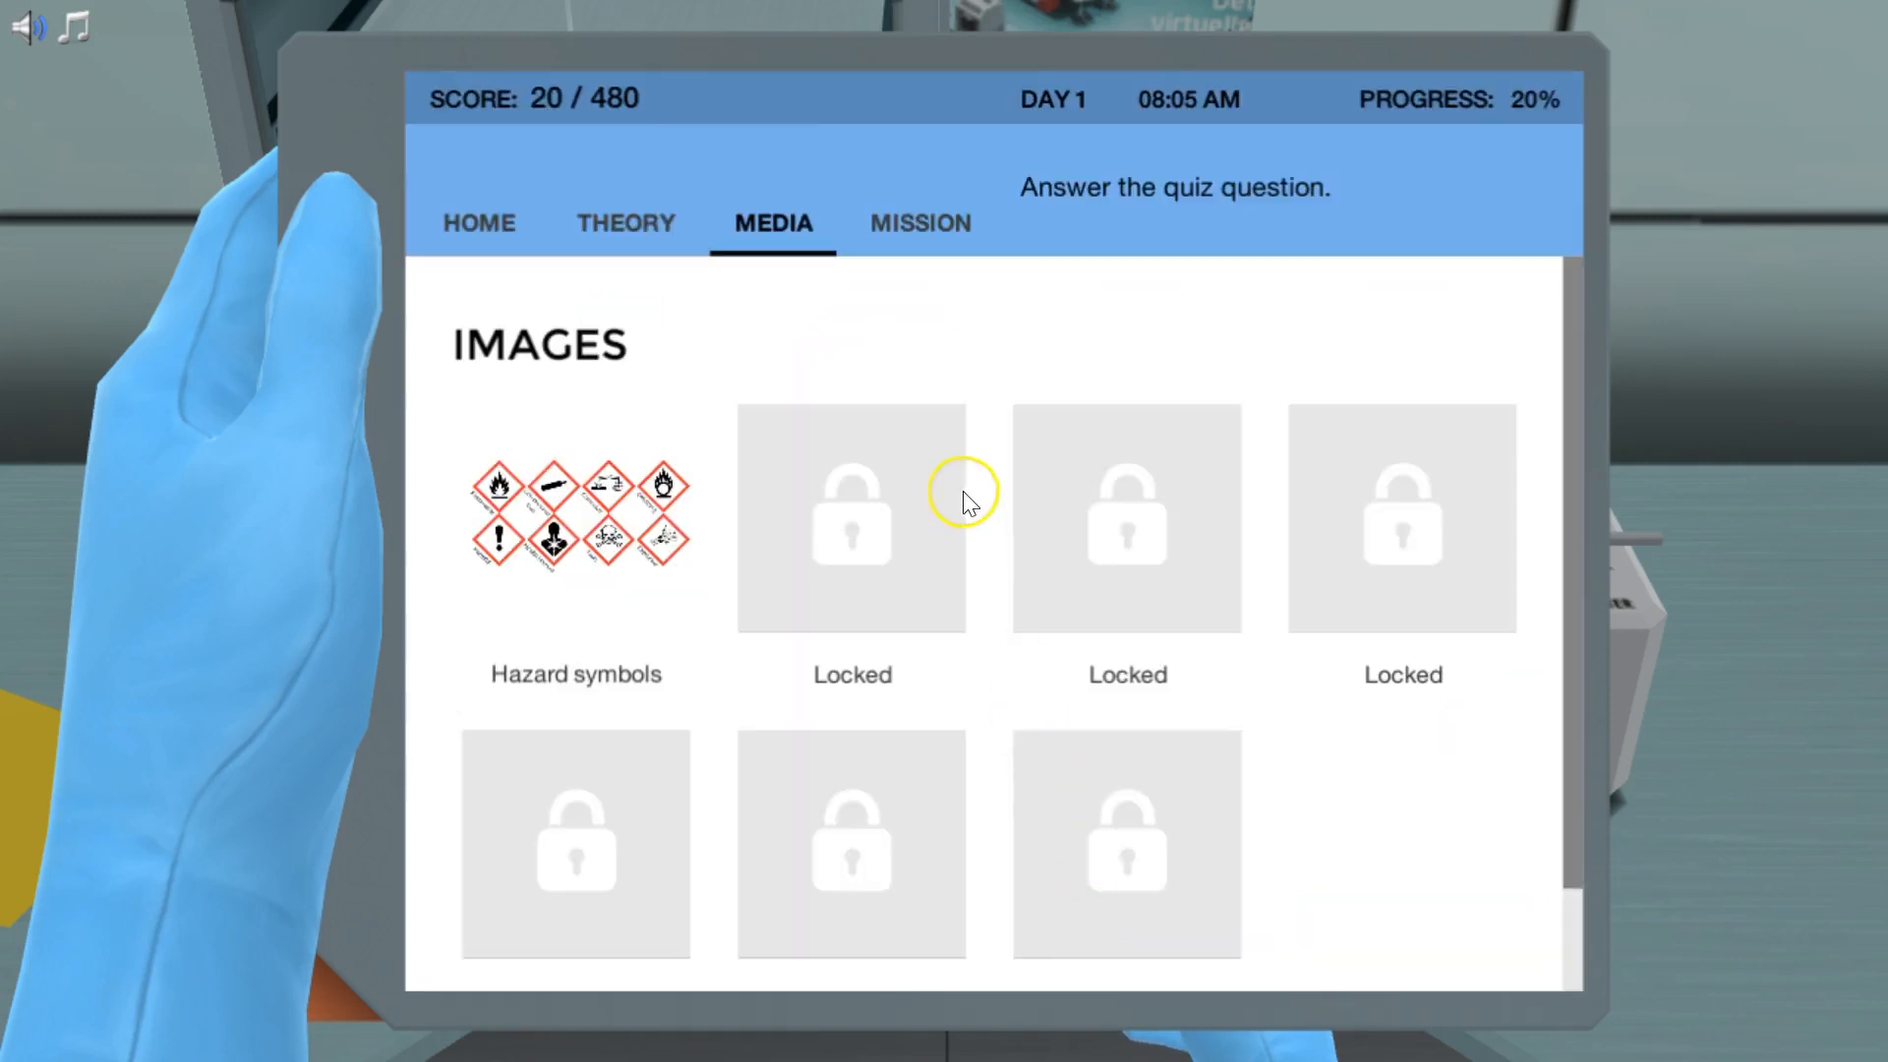
{"action": "left_click", "coordinate": [920, 222]}
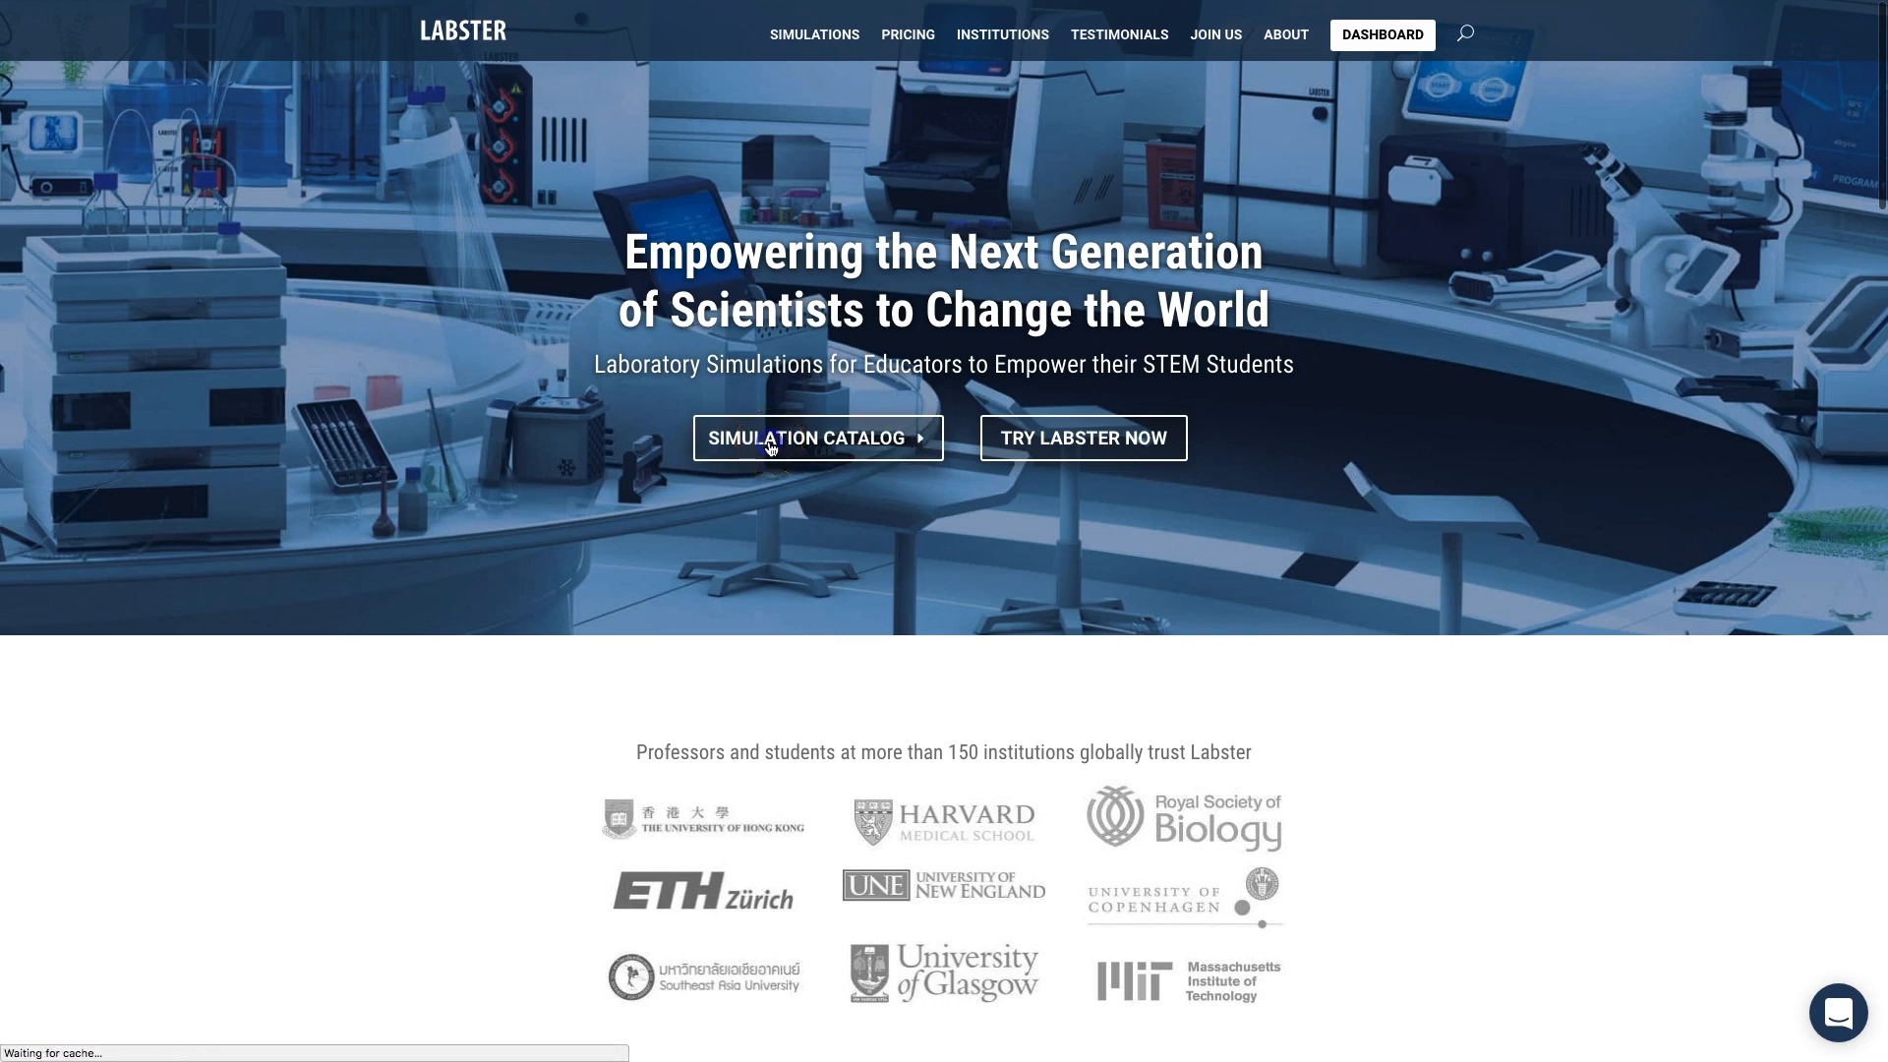
Browse the labster.com simulation catalog from Acids and Bases down to the Cell Culture Basics card
{"action": "left_click", "coordinate": [818, 437]}
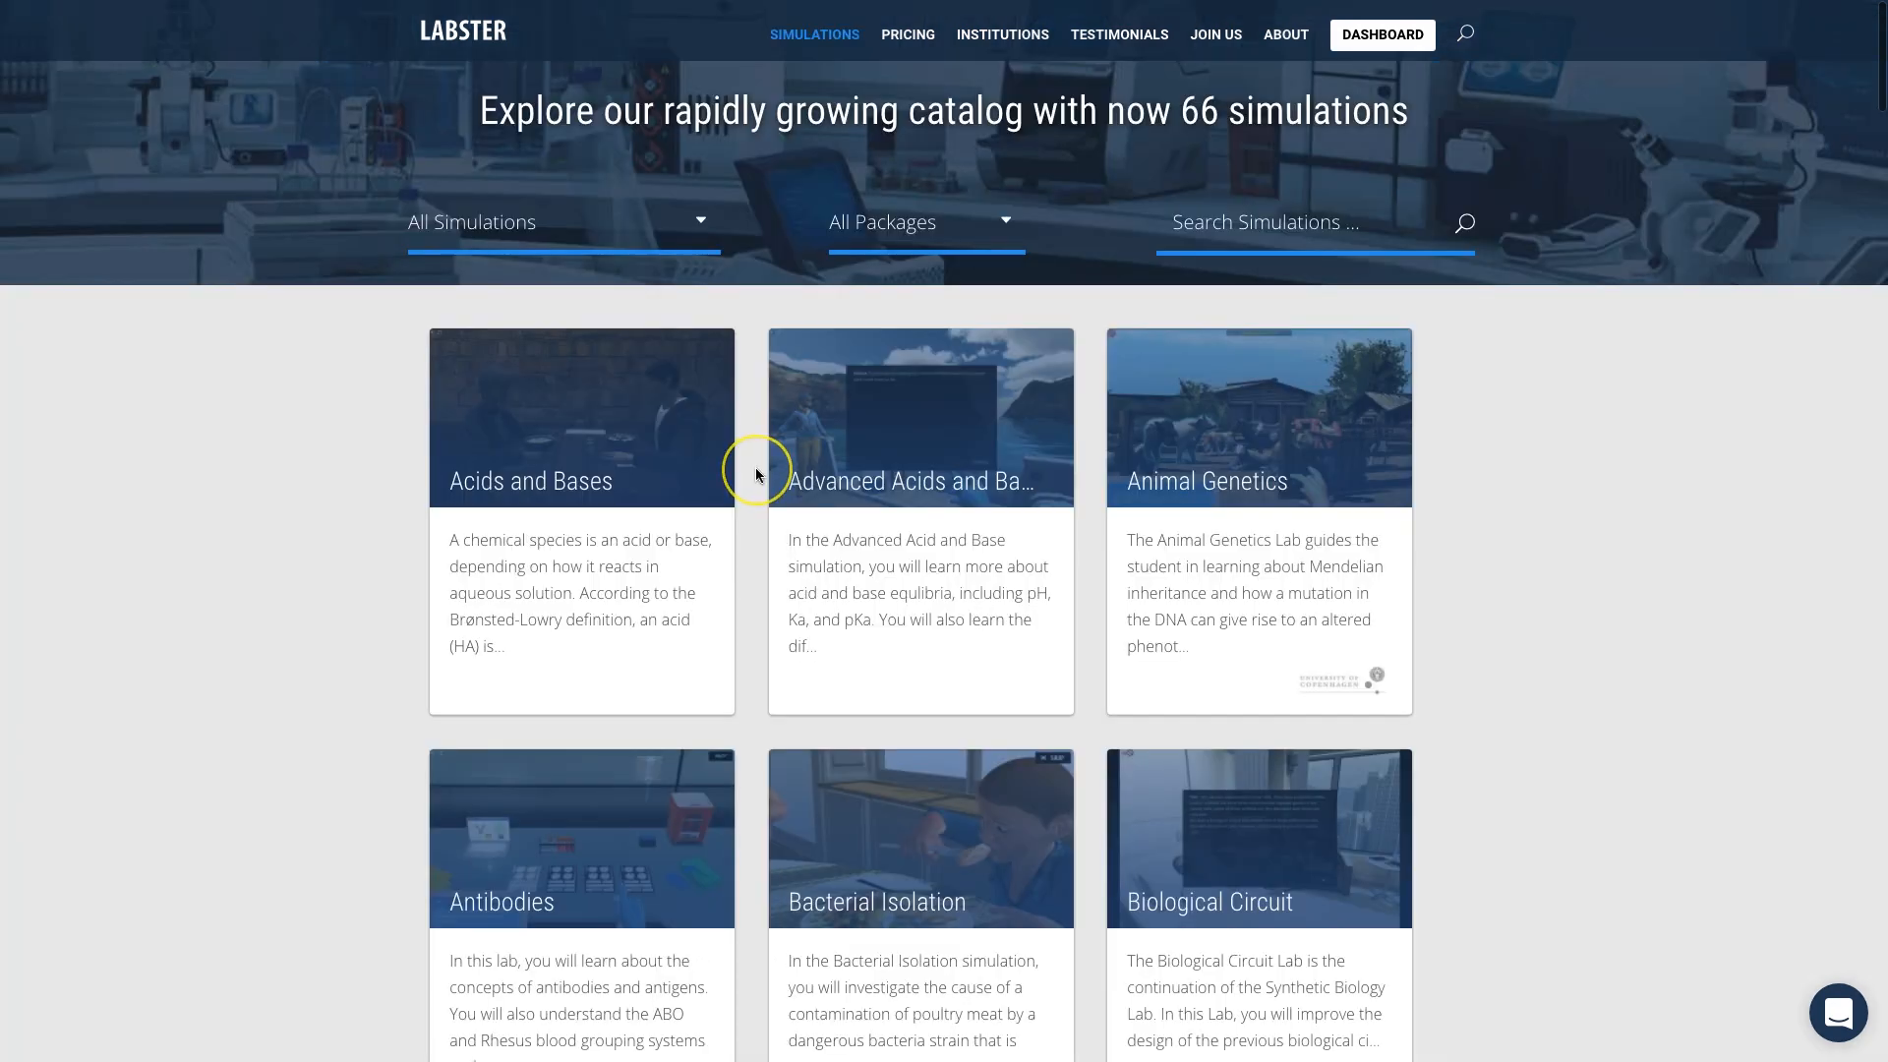
{"action": "scroll", "scroll_direction": "down", "scroll_amount": 3}
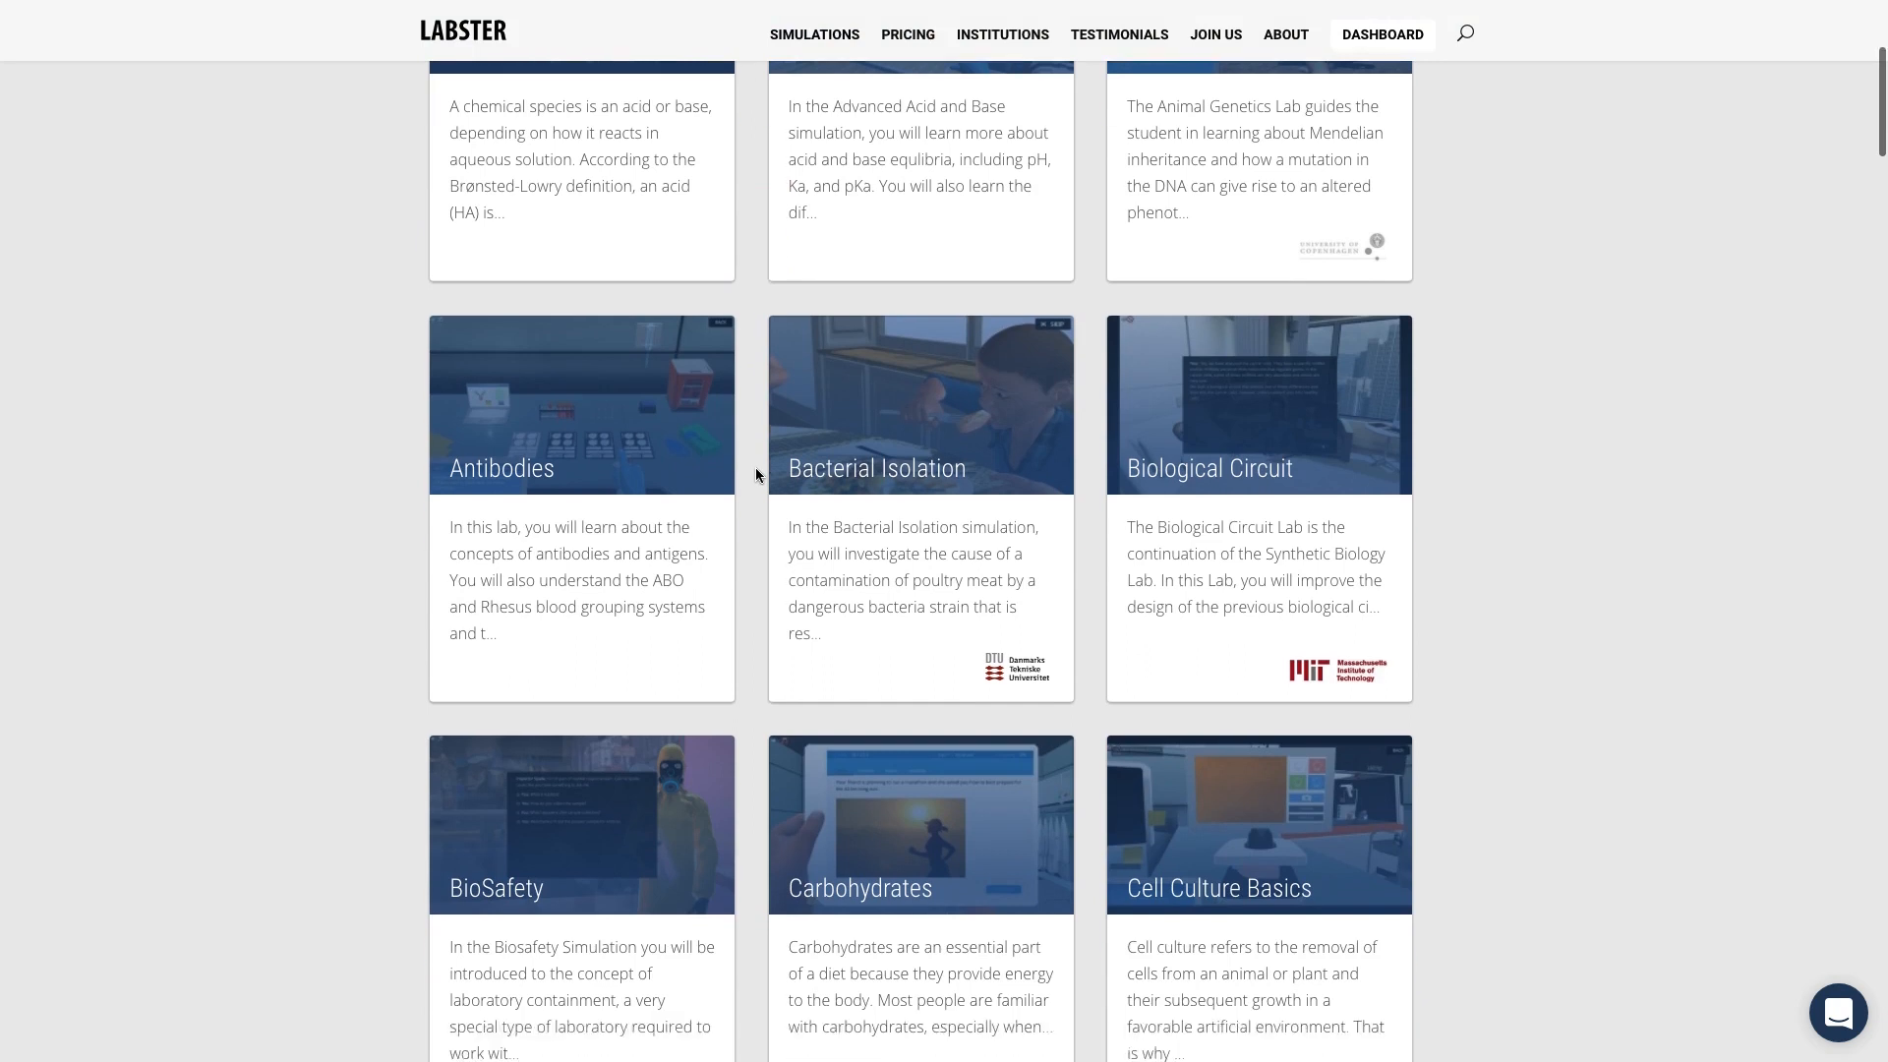
{"action": "scroll", "scroll_direction": "down", "scroll_amount": 3}
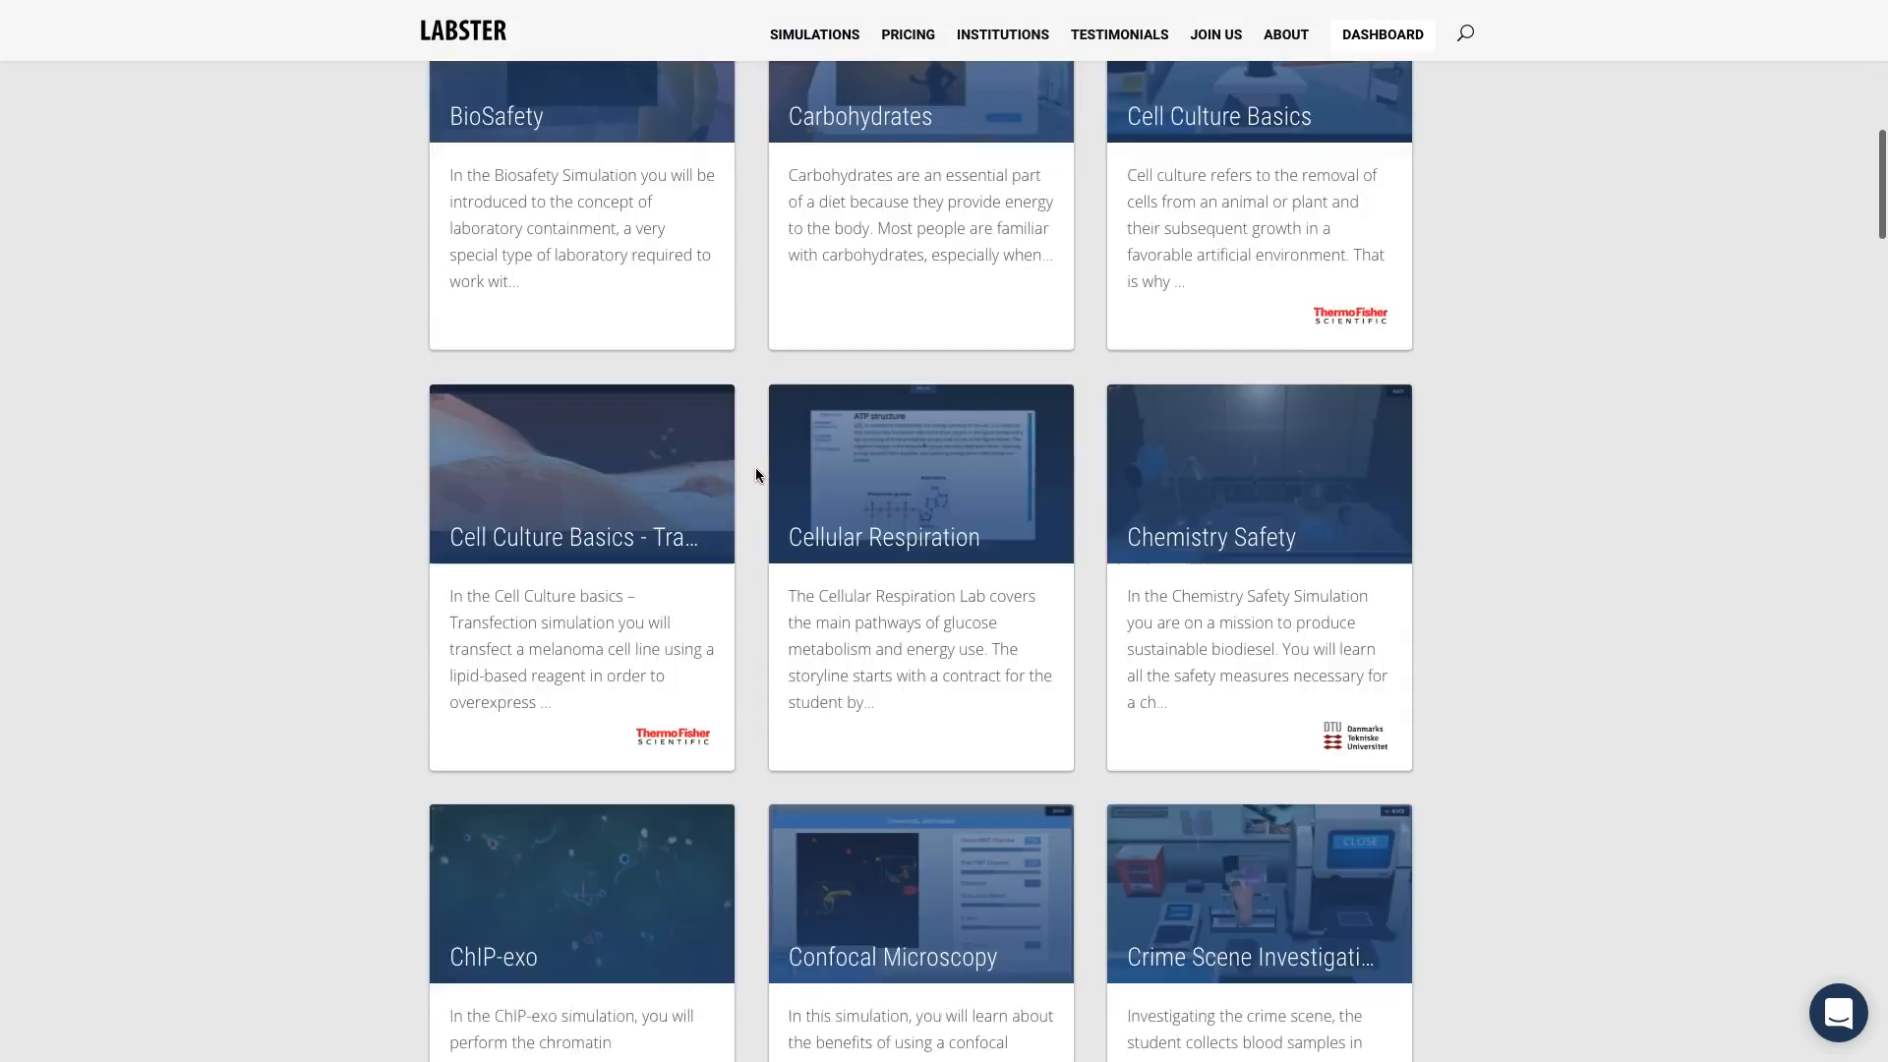